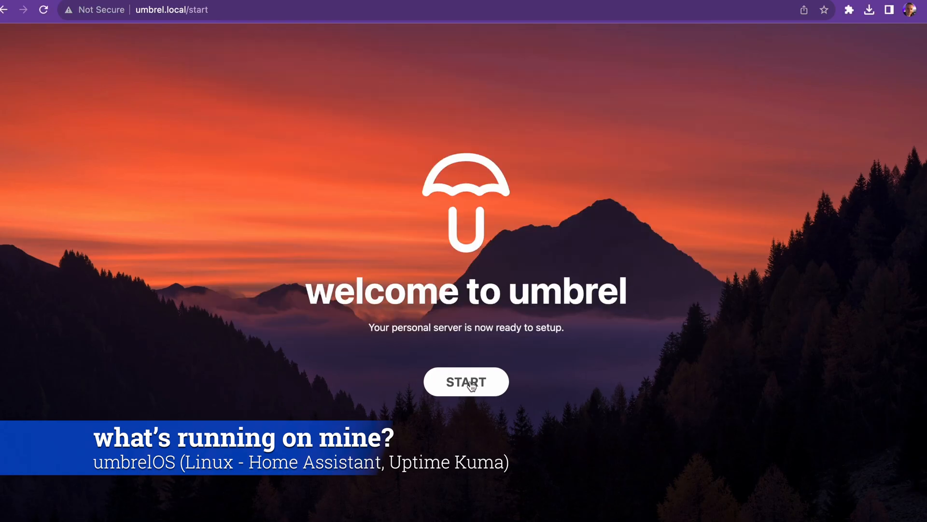
Start setup, create the new user account, and continue past the Congratulations screen.
{"action": "left_click", "coordinate": [466, 381]}
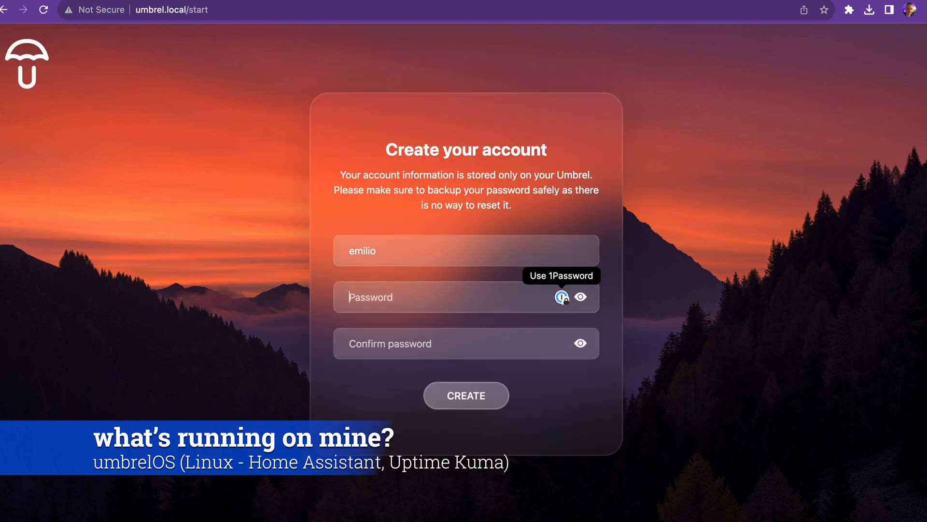
{"action": "left_click", "coordinate": [466, 395]}
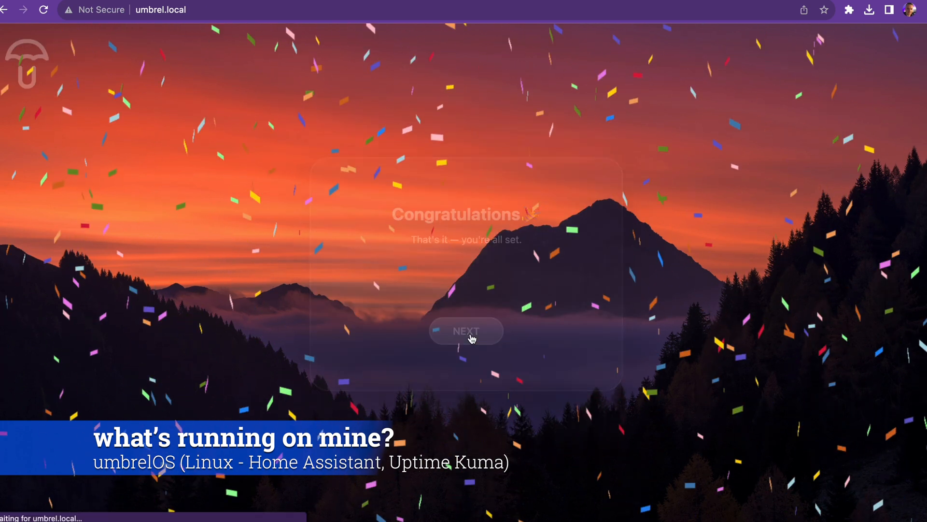
{"action": "left_click", "coordinate": [465, 330]}
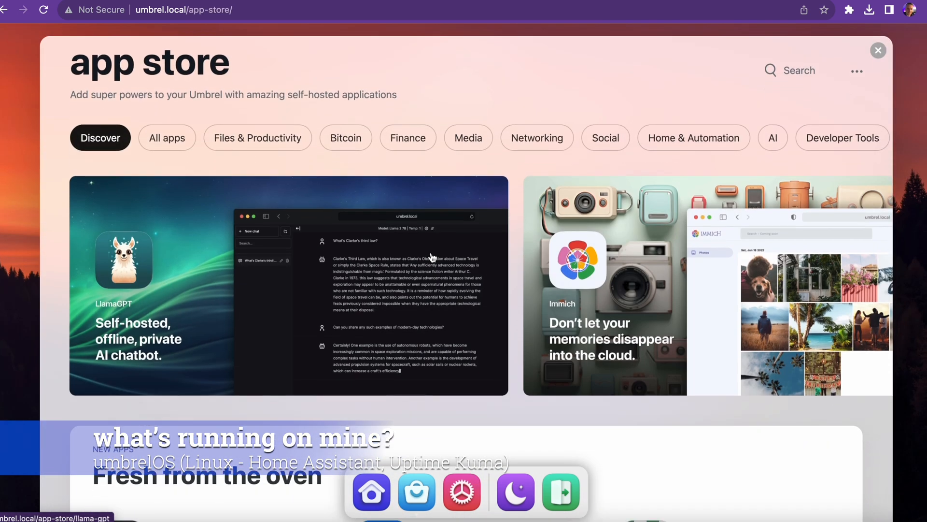
Scroll the Discover page through featured, popular, curated and recently updated app sections.
{"action": "scroll", "scroll_direction": "down", "scroll_amount": 3}
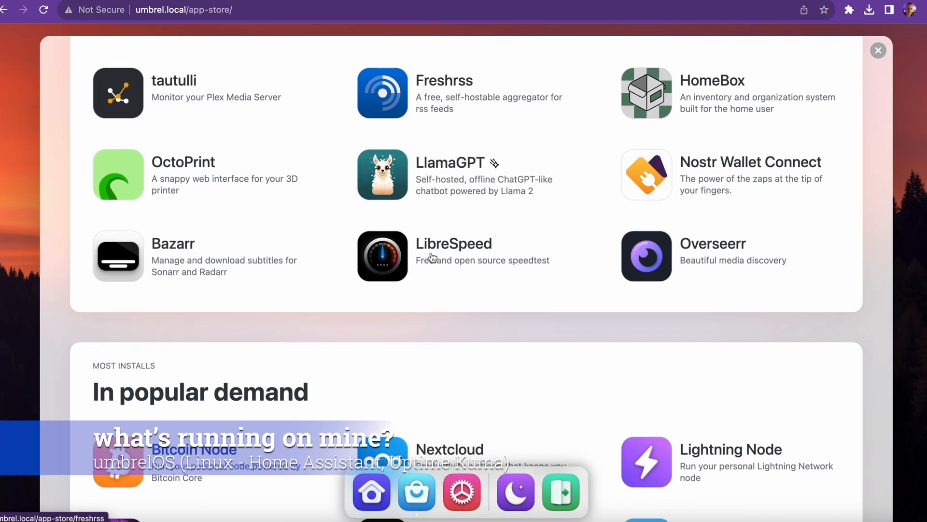
{"action": "scroll", "scroll_direction": "down", "scroll_amount": 3}
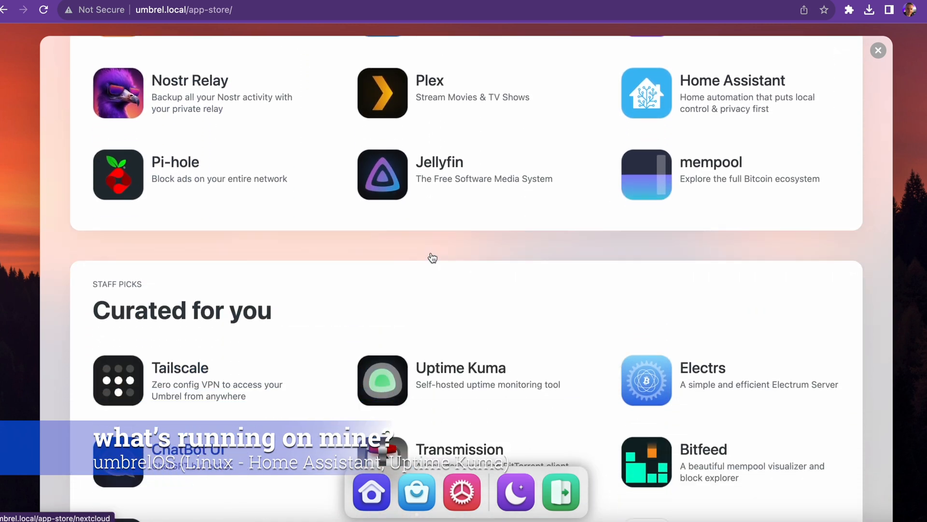
{"action": "scroll", "scroll_direction": "down", "scroll_amount": 3}
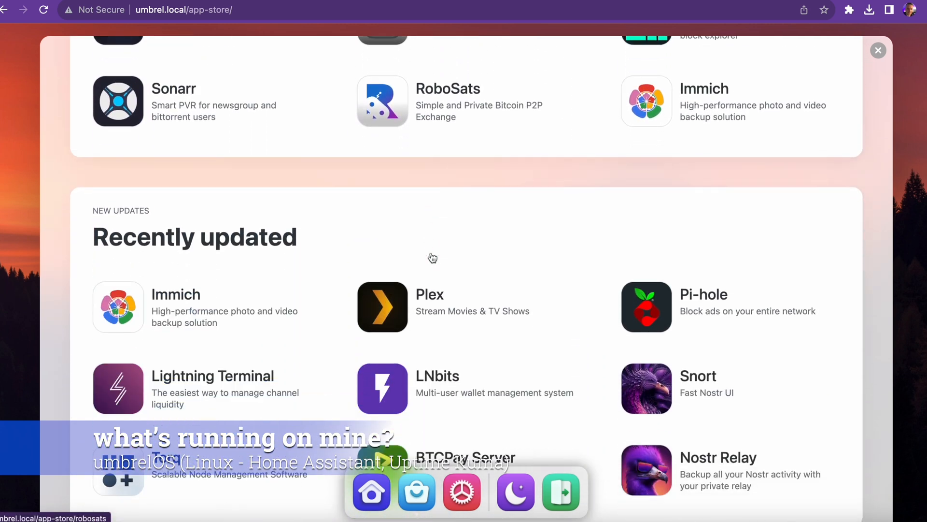
{"action": "scroll", "scroll_direction": "down", "scroll_amount": 3}
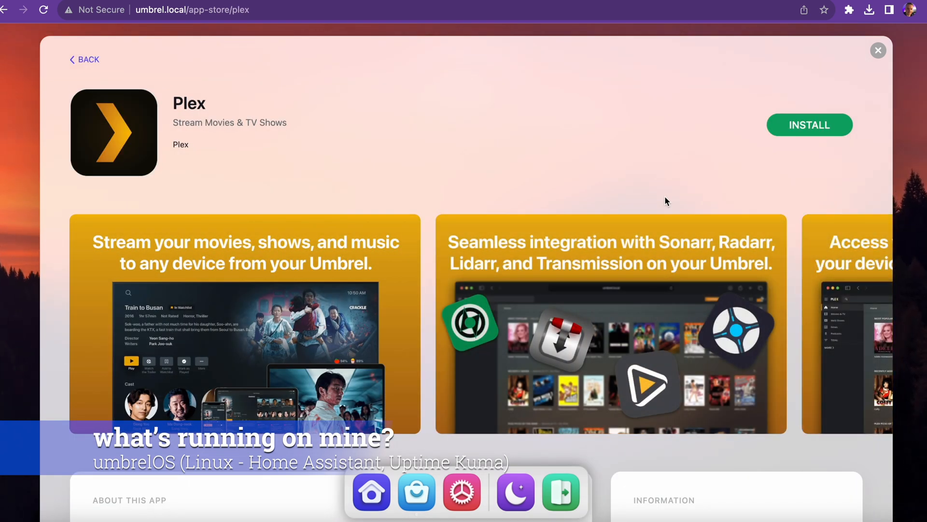
Scroll Plex's page down to the About this app and Information panels.
{"action": "scroll", "scroll_direction": "down", "scroll_amount": 3}
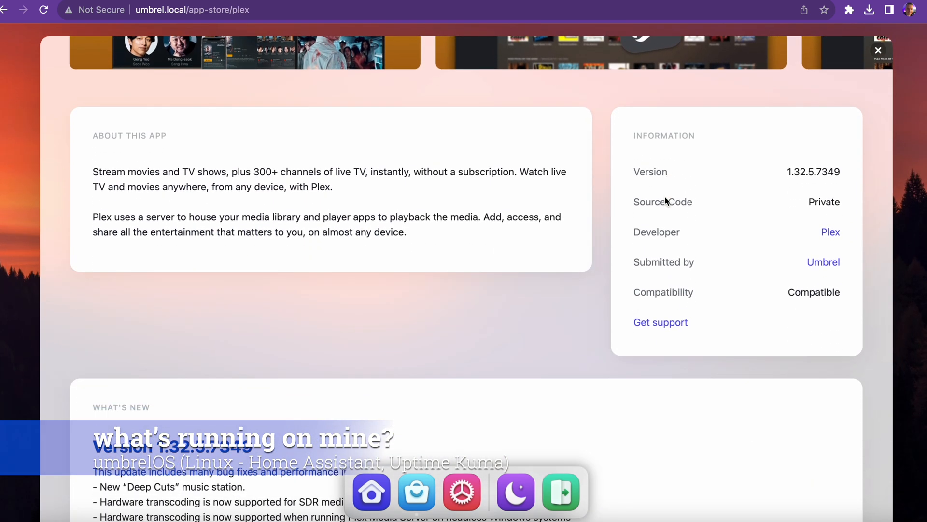